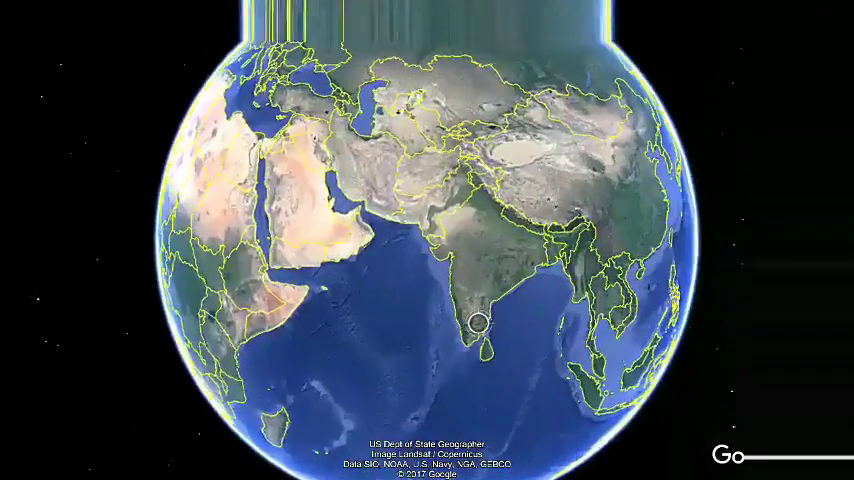
scroll("down", 3)
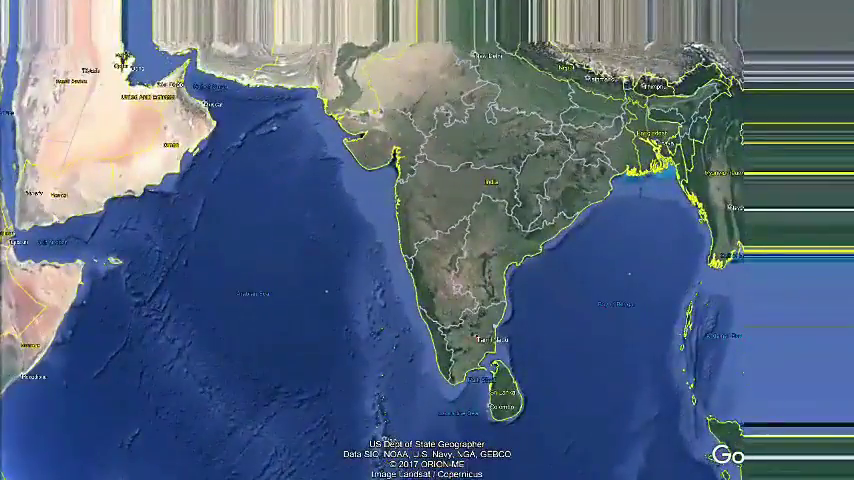